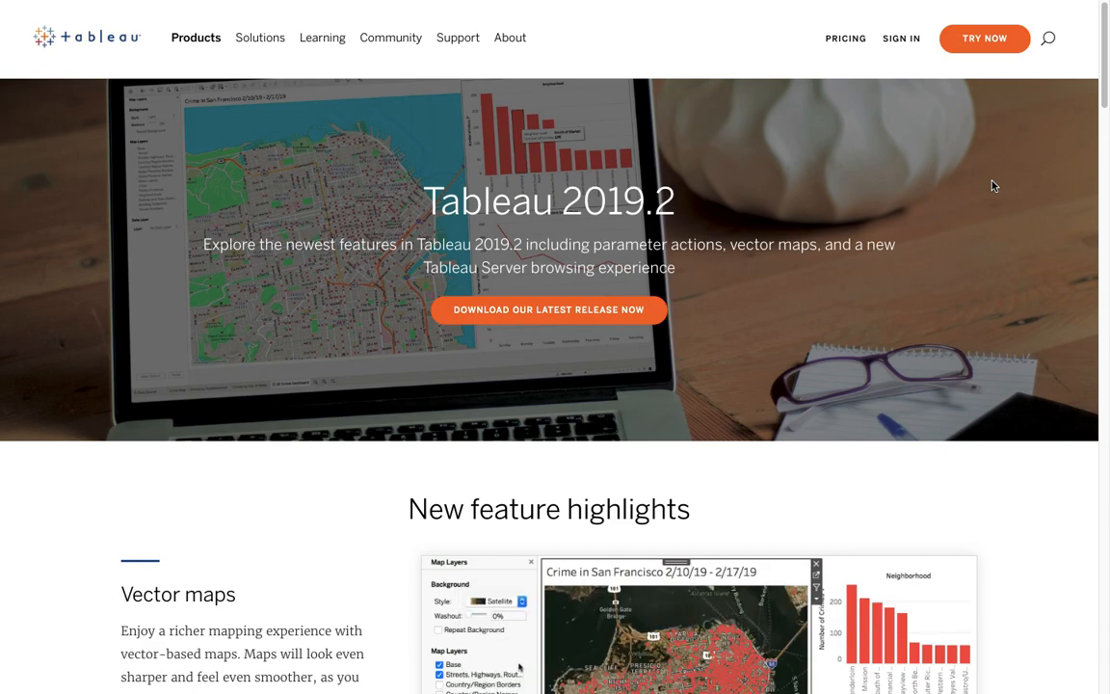
- Scroll down the 2019.2 features page to reach the Show/hide dashboard containers tile
click(501, 601)
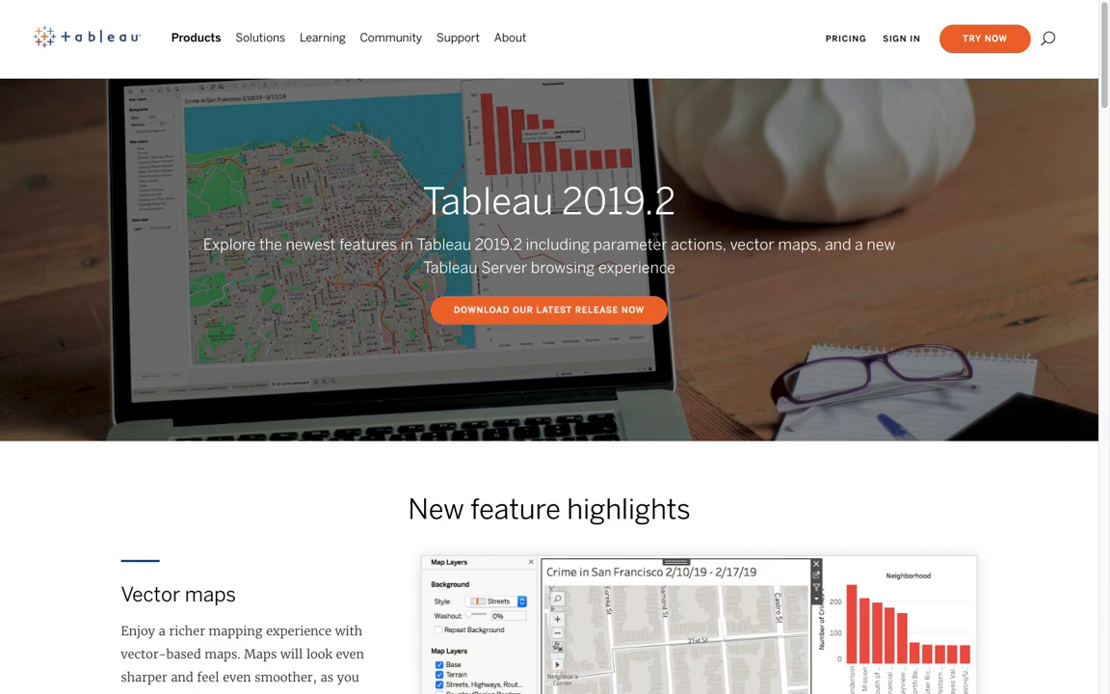
scroll(down, 3)
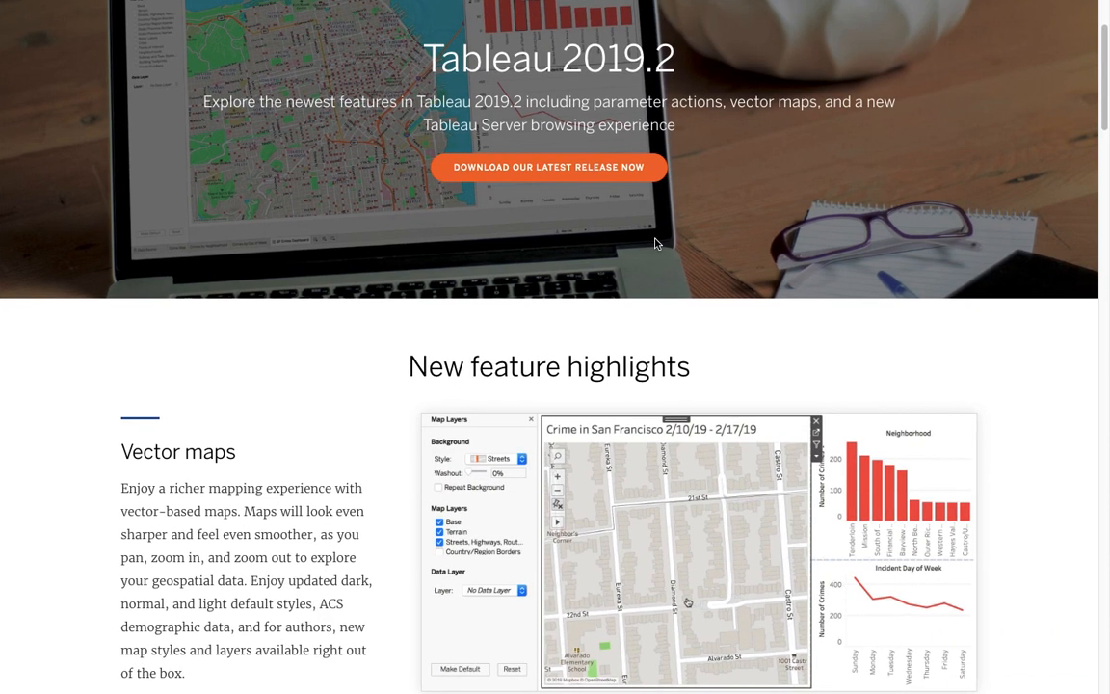
scroll(down, 3)
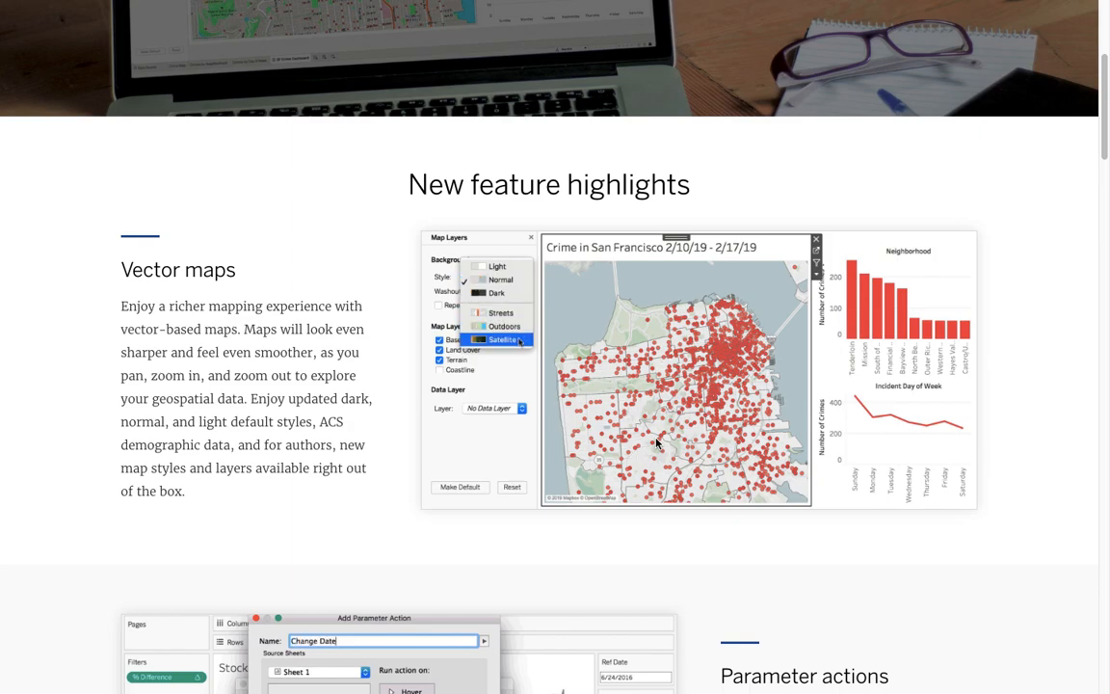
scroll(down, 3)
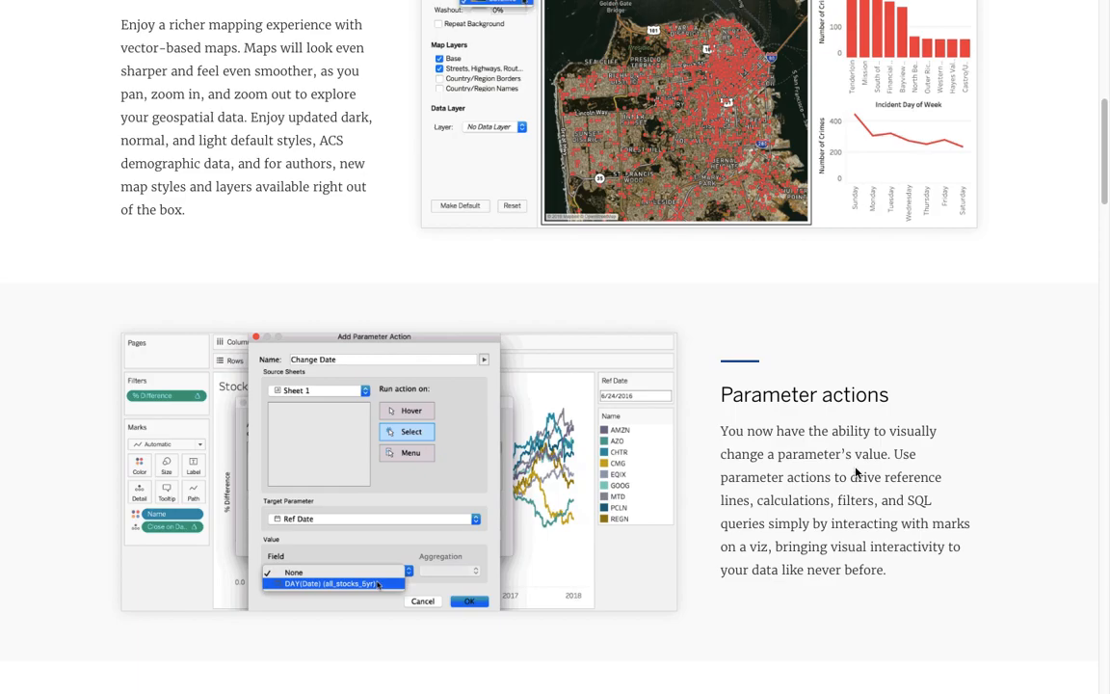
scroll(down, 3)
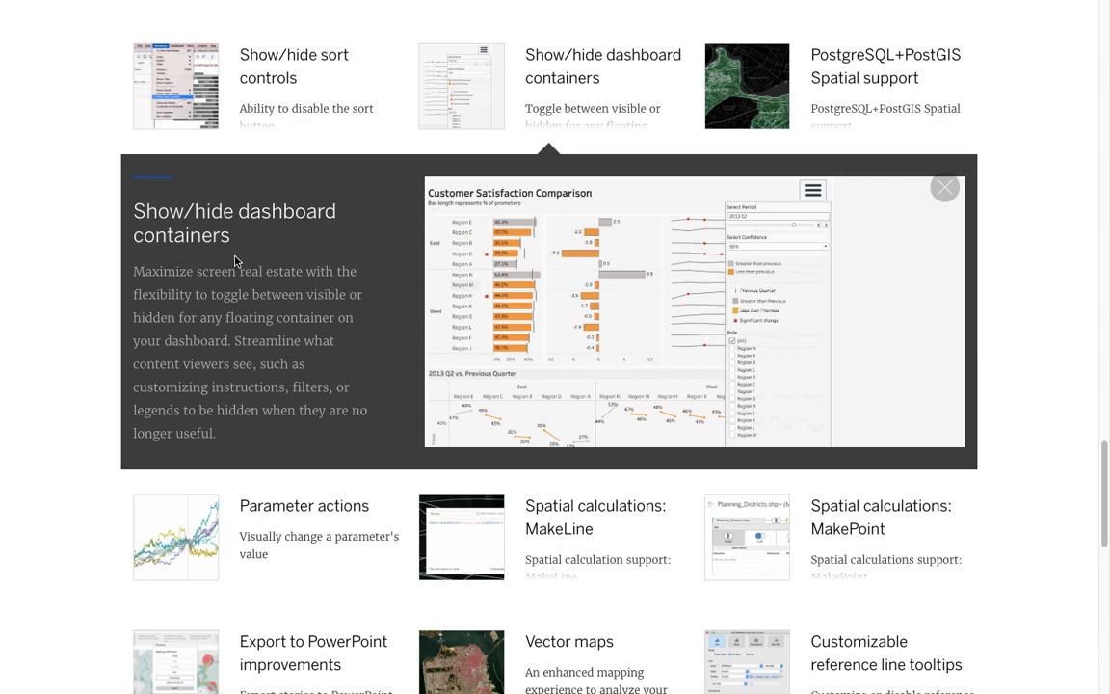
mouse_move(933, 316)
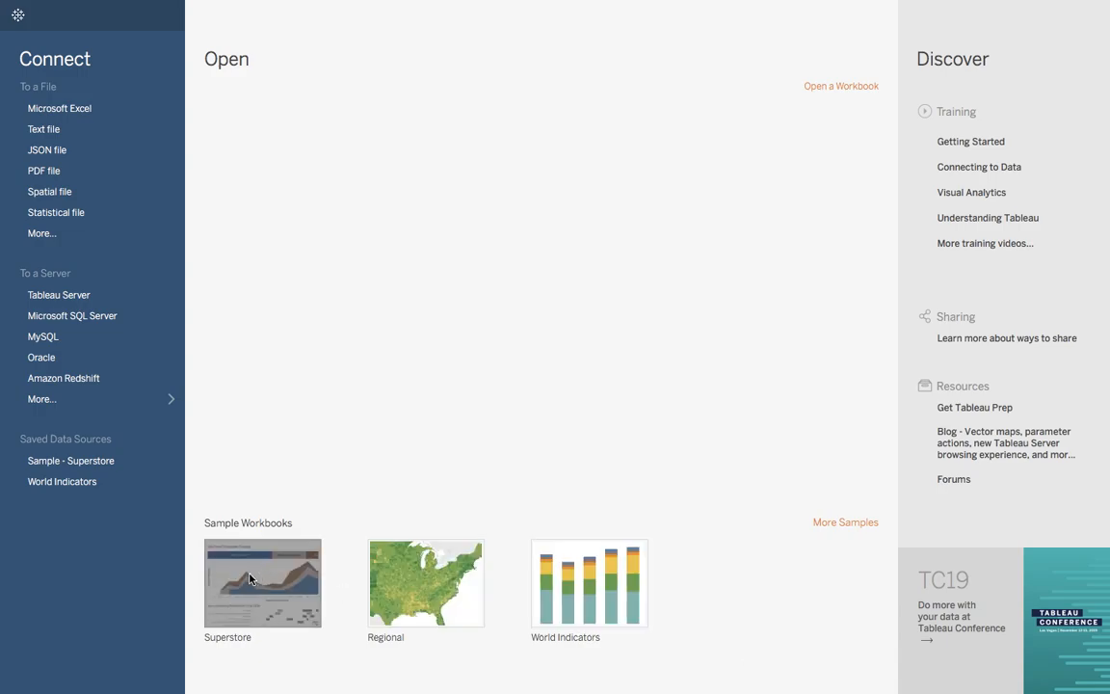
mouse_move(445, 331)
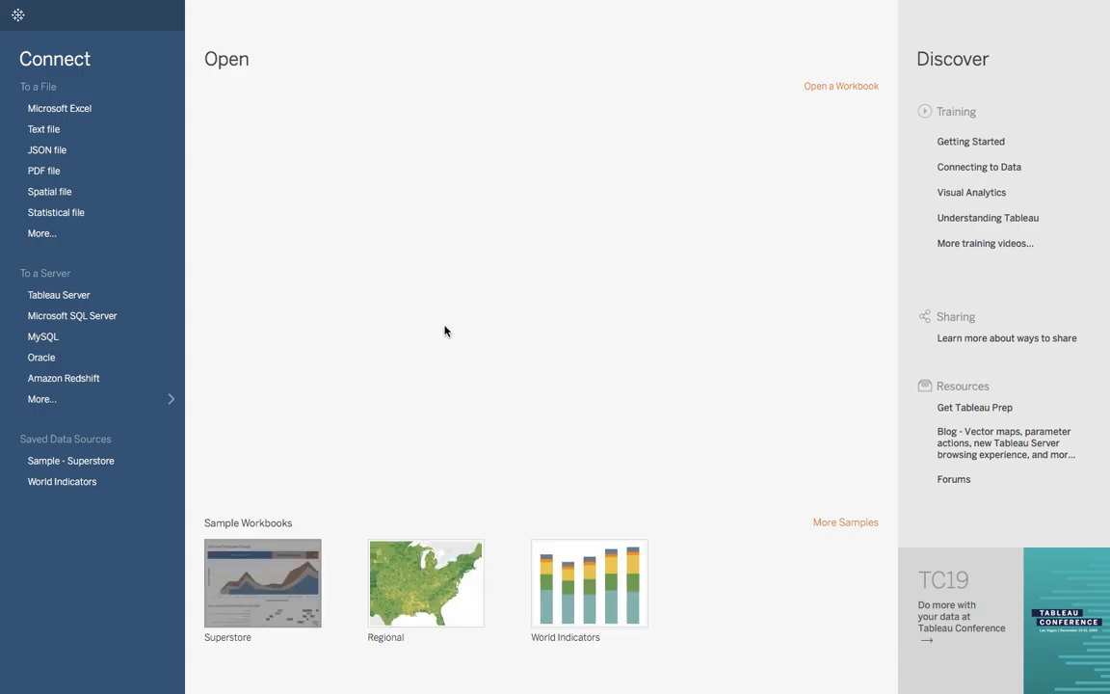
- Open the Superstore sample workbook from the Start page's Sample Workbooks
click(262, 584)
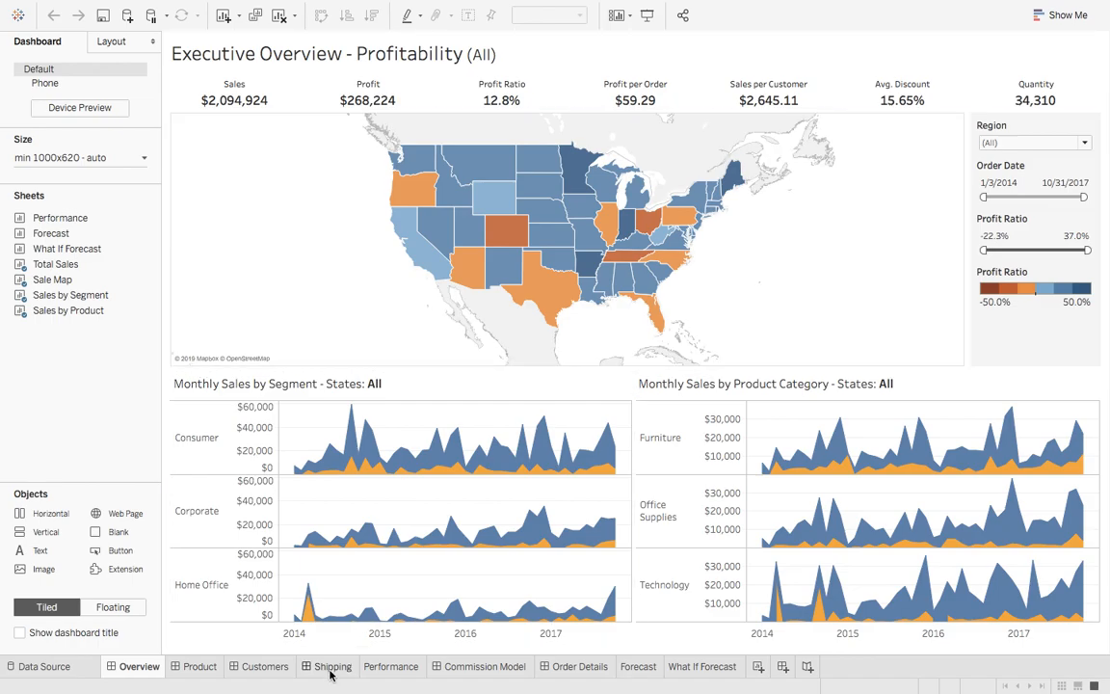
- Switch to the Shipping dashboard from the workbook's bottom tabs
click(332, 667)
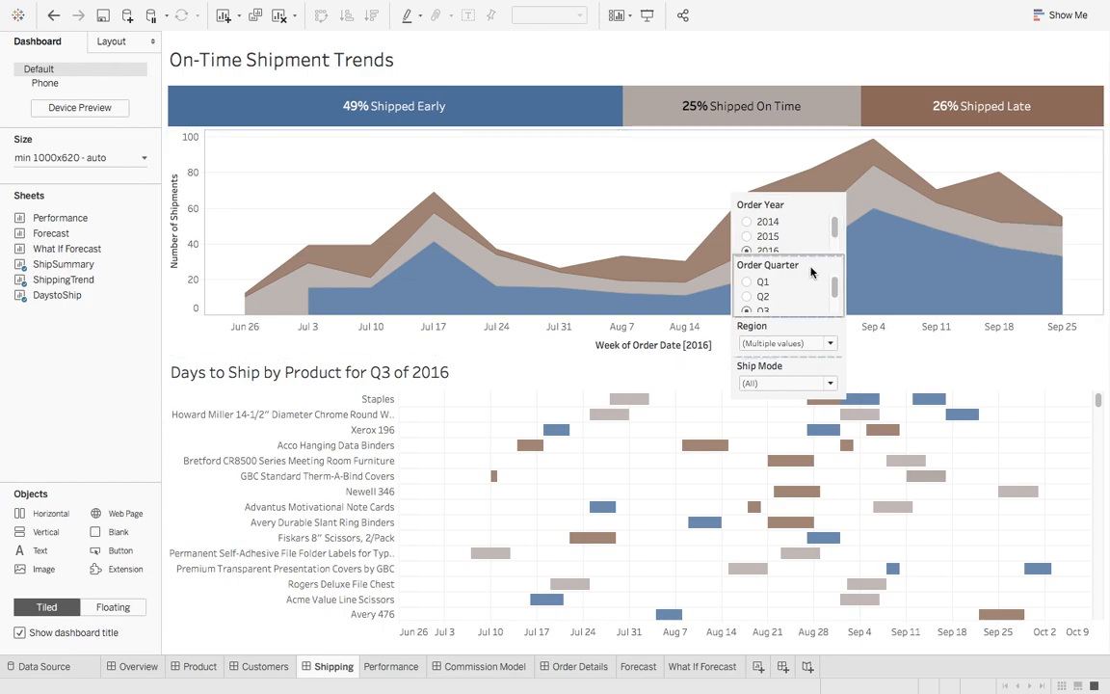
- Select the layout container holding the Order Year, Quarter, Region and Ship Mode filters
click(850, 262)
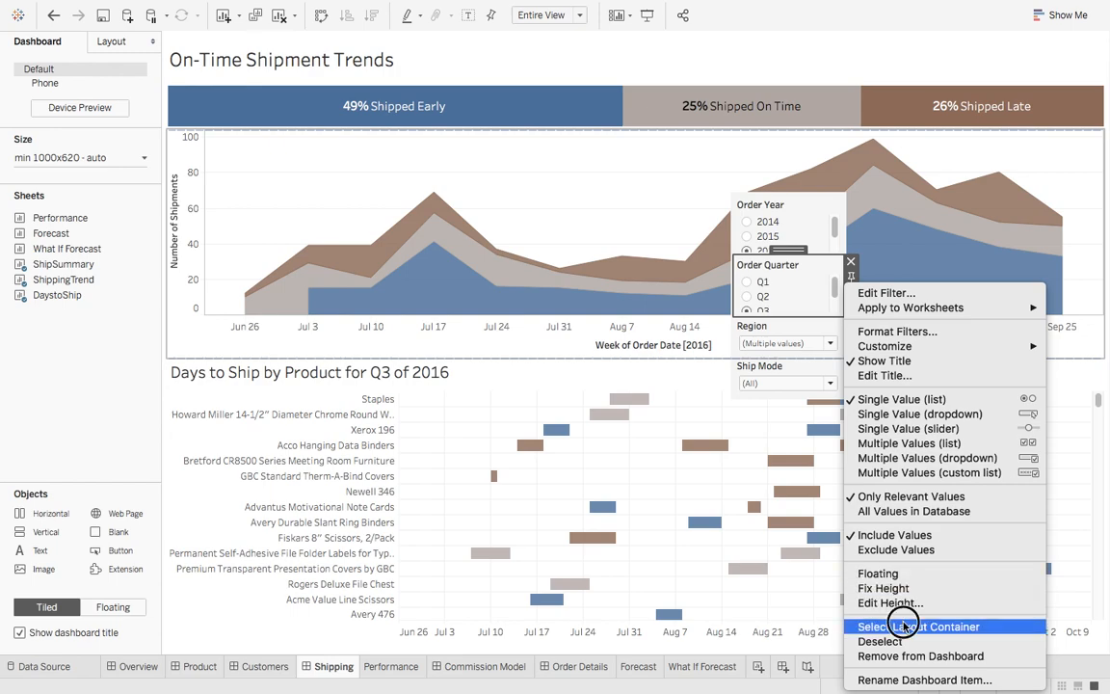
click(917, 627)
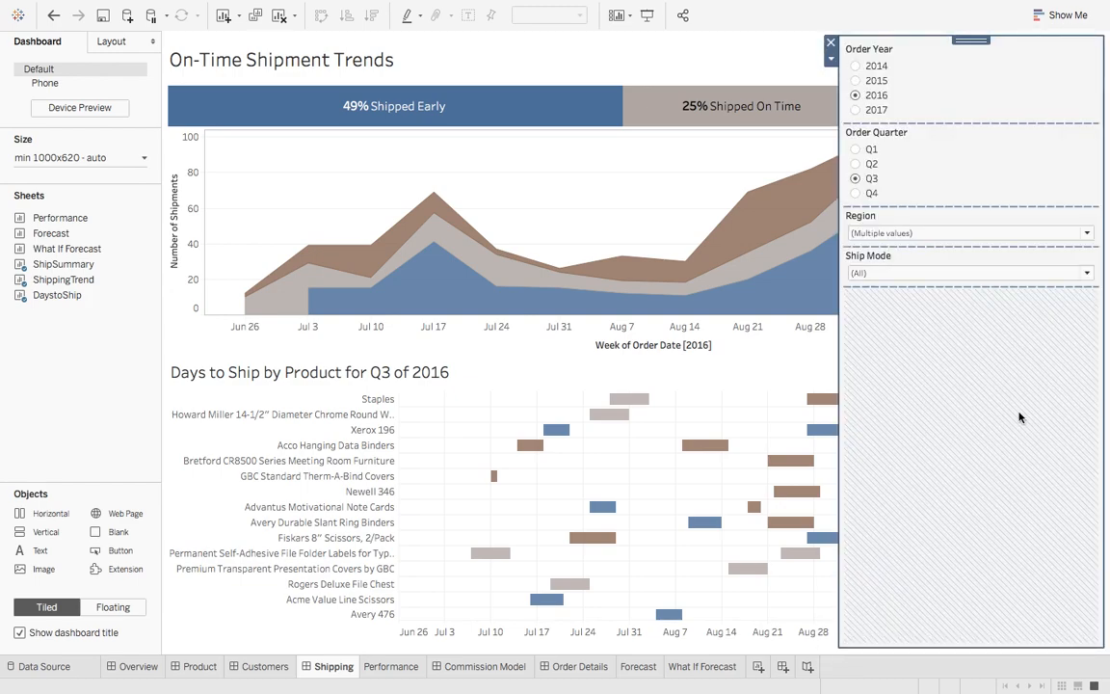
mouse_move(830, 58)
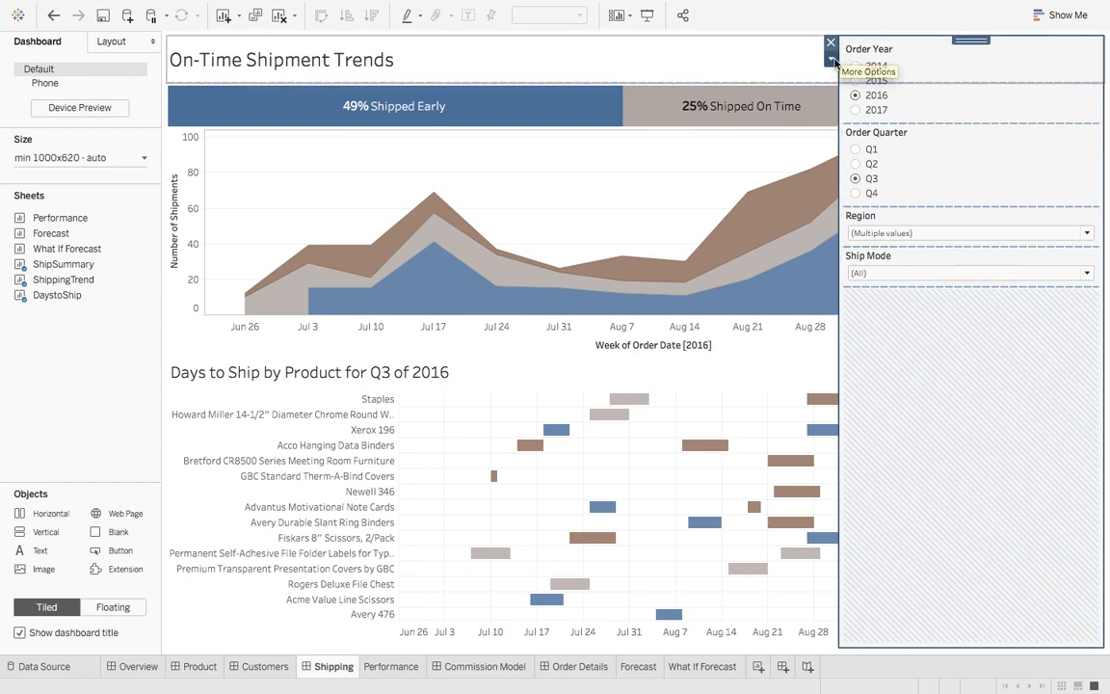
- Add a Show/Hide button to the floating filter container from its More Options menu
click(830, 58)
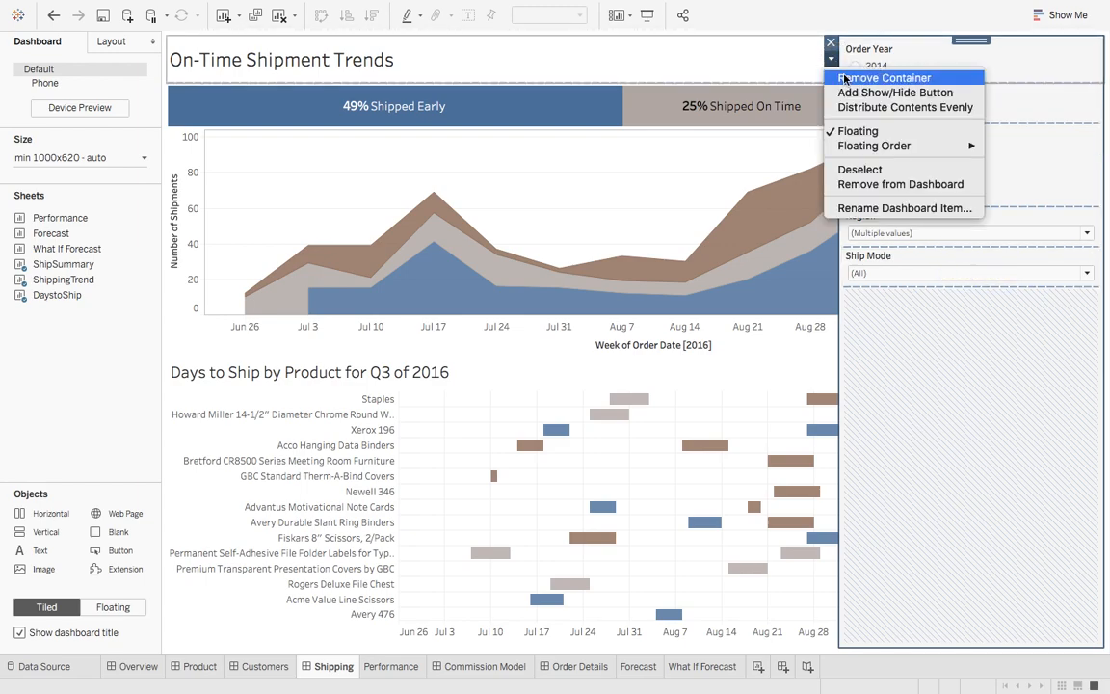
mouse_move(896, 92)
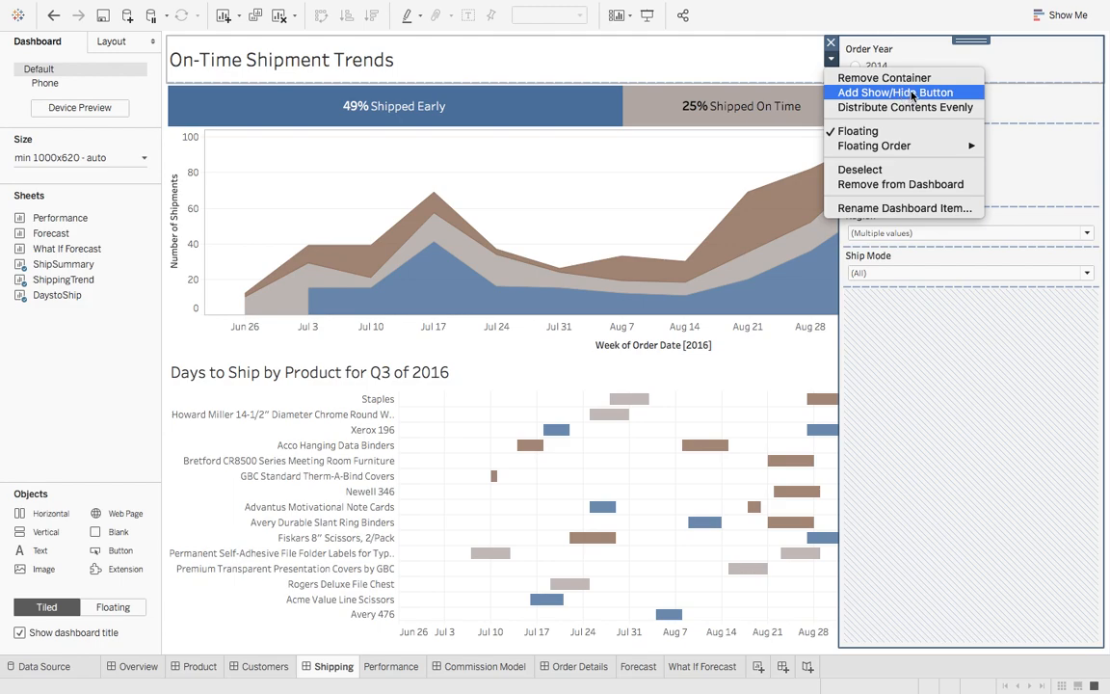
click(894, 92)
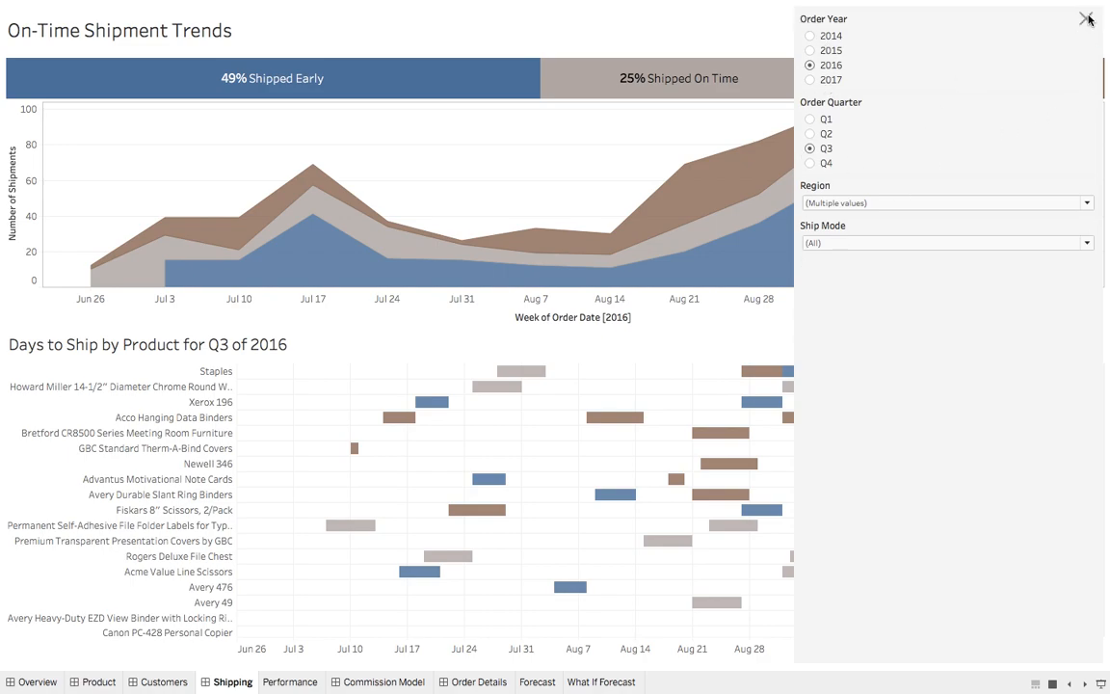
- Toggle the filter container hidden, shown, then hidden again so the charts span full width
click(1087, 19)
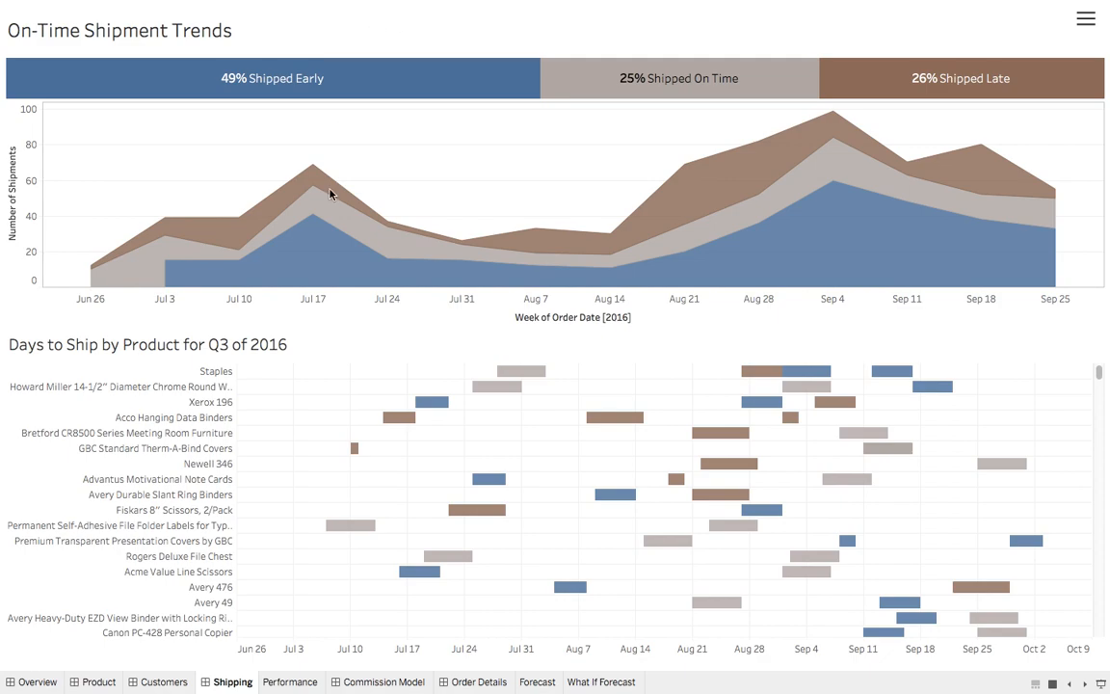
mouse_move(1058, 257)
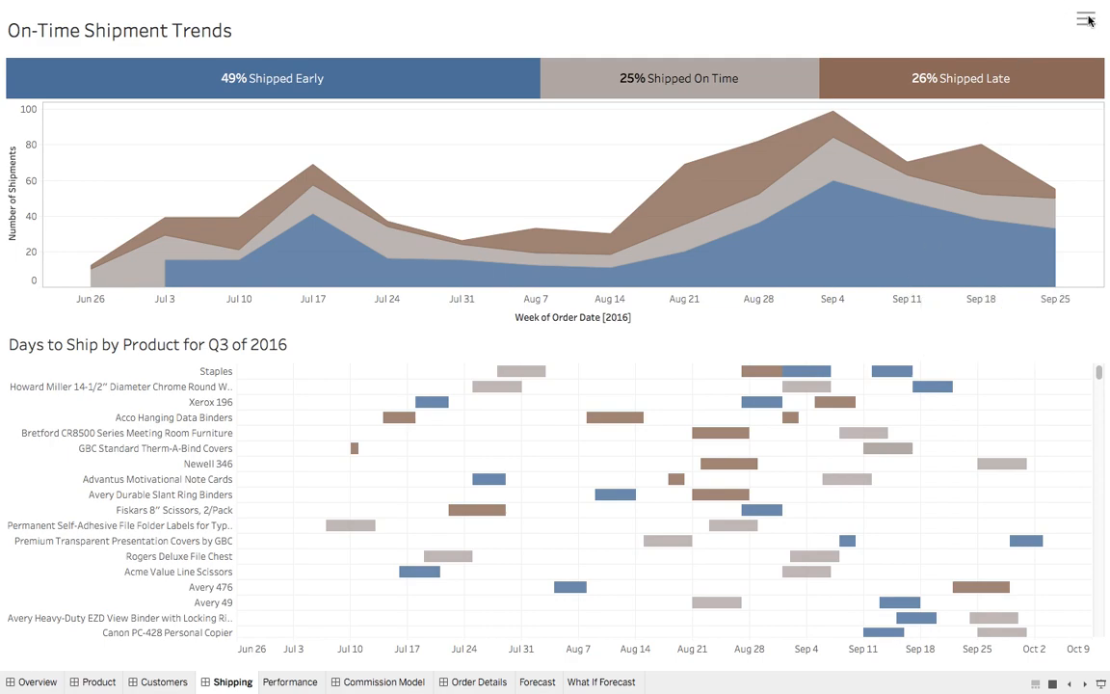
click(1087, 20)
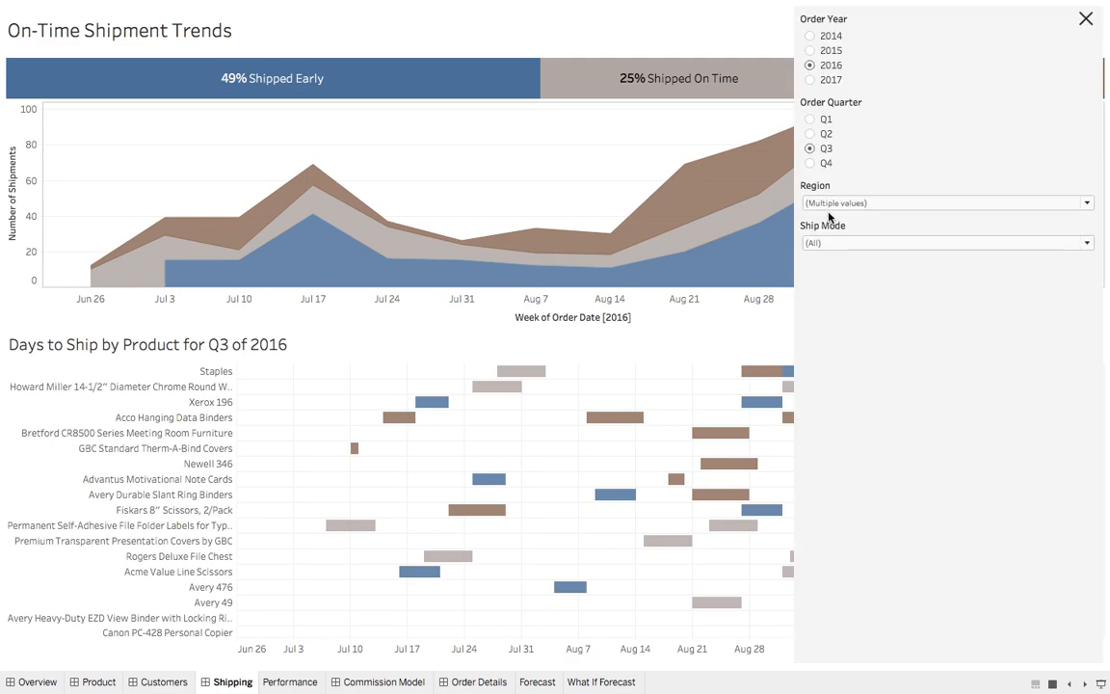
click(1086, 19)
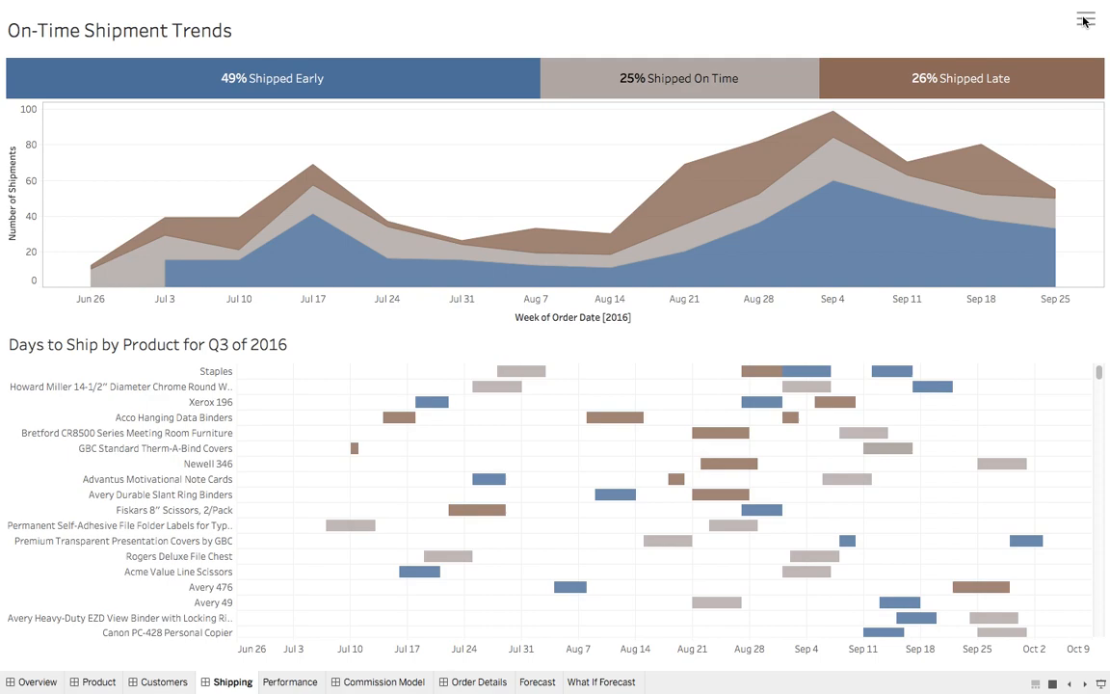
mouse_move(851, 188)
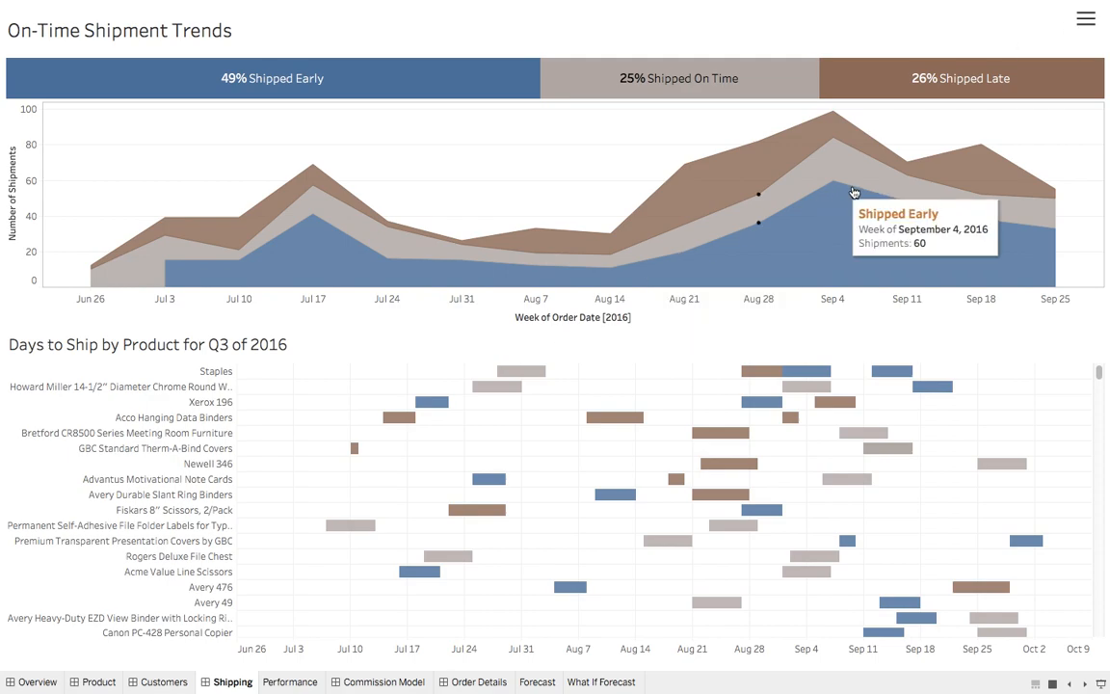
mouse_move(861, 204)
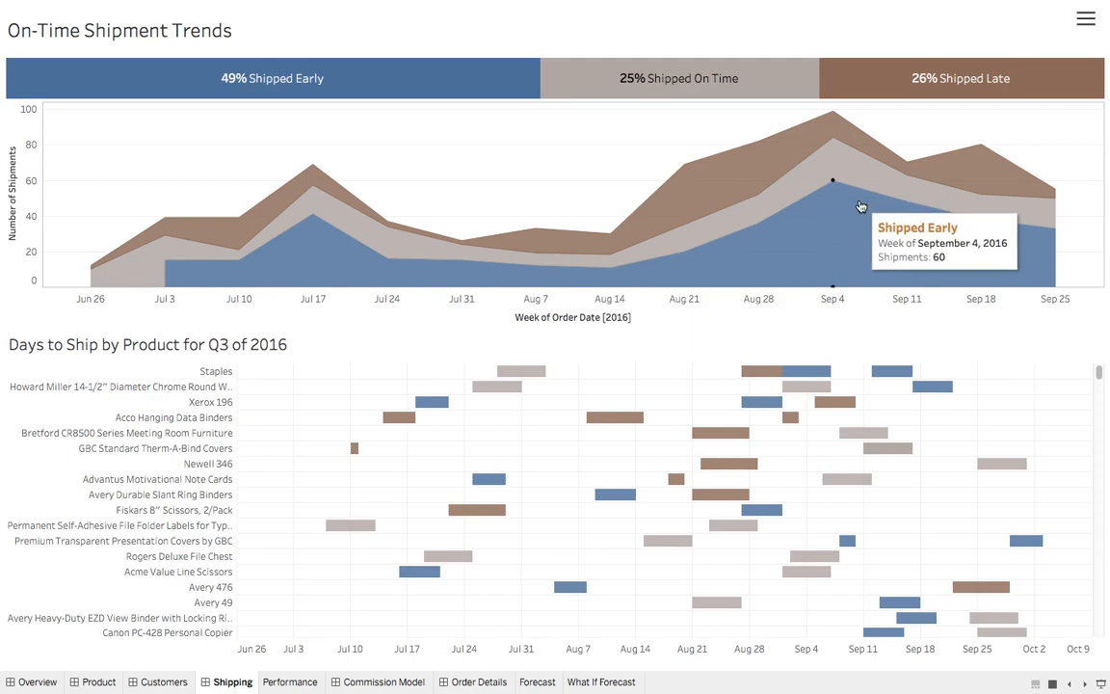